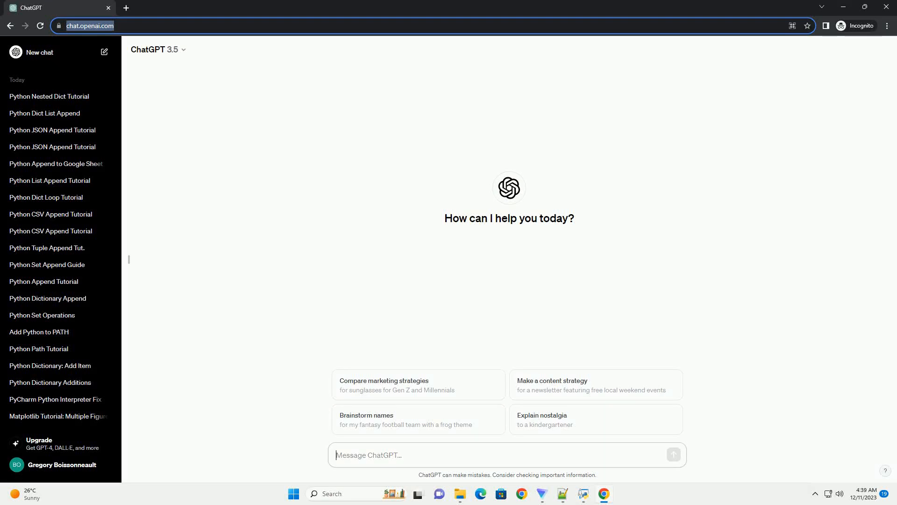
# - Send the request for a Python tutorial on appending to a string in a loop
pyautogui.press('Enter')
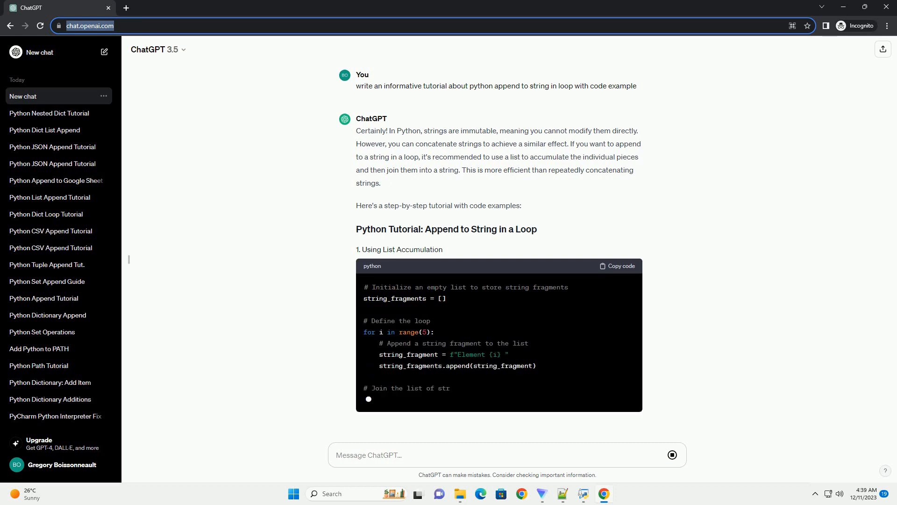
# - Scroll through the generating reply past the list comprehension and direct-concatenation examples to the Conclusion
pyautogui.scroll(-3)
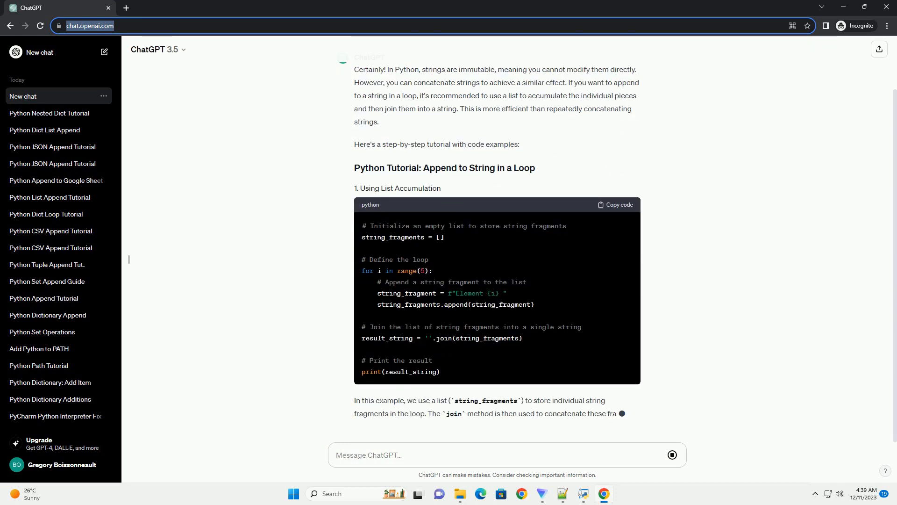
pyautogui.scroll(-3)
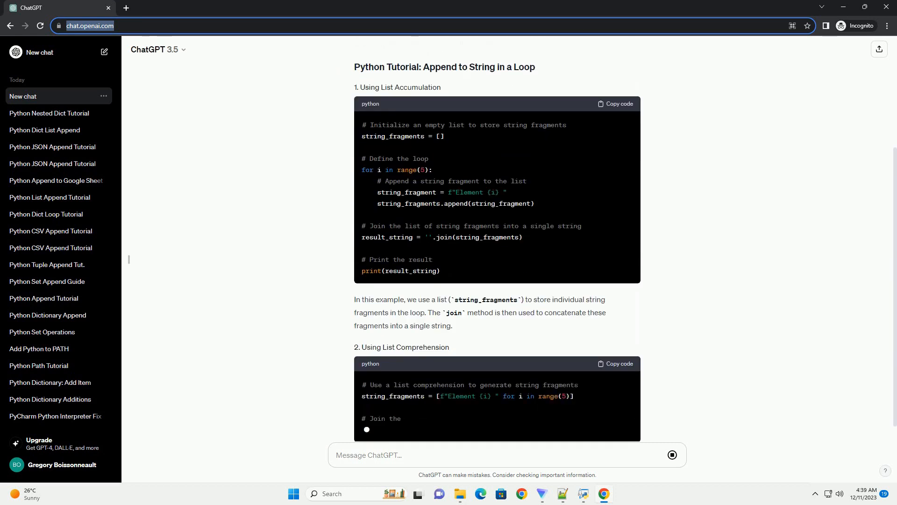
pyautogui.scroll(-3)
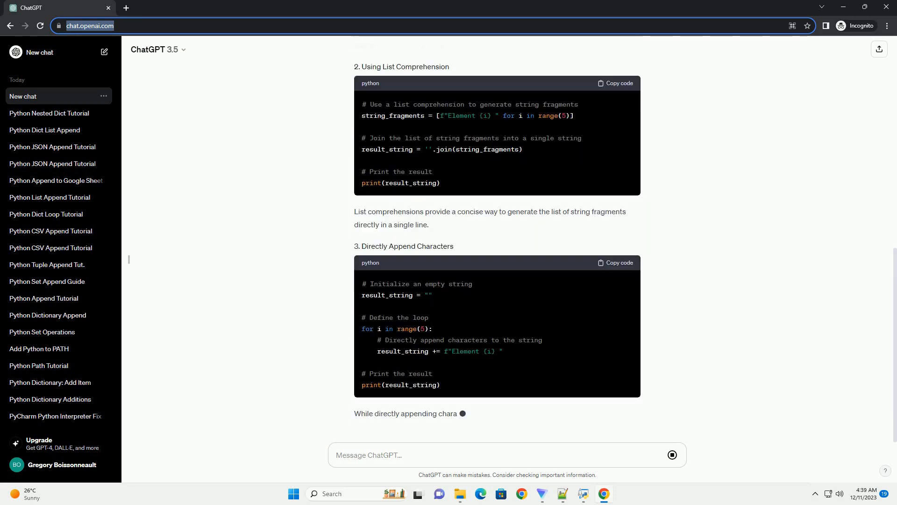
pyautogui.scroll(-3)
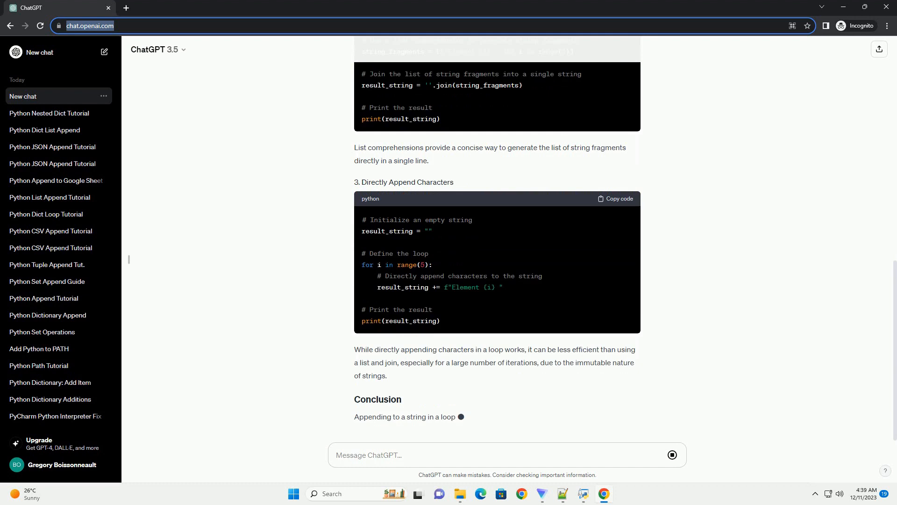